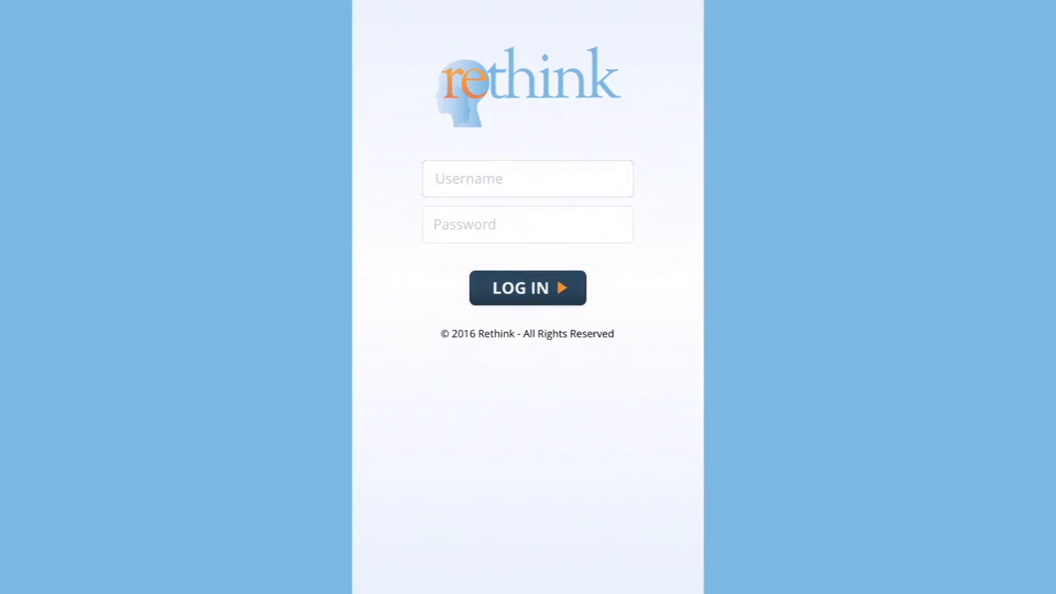
Log in to RethinkEDU as 'linh' to reach the student selection list
text(linhealth)
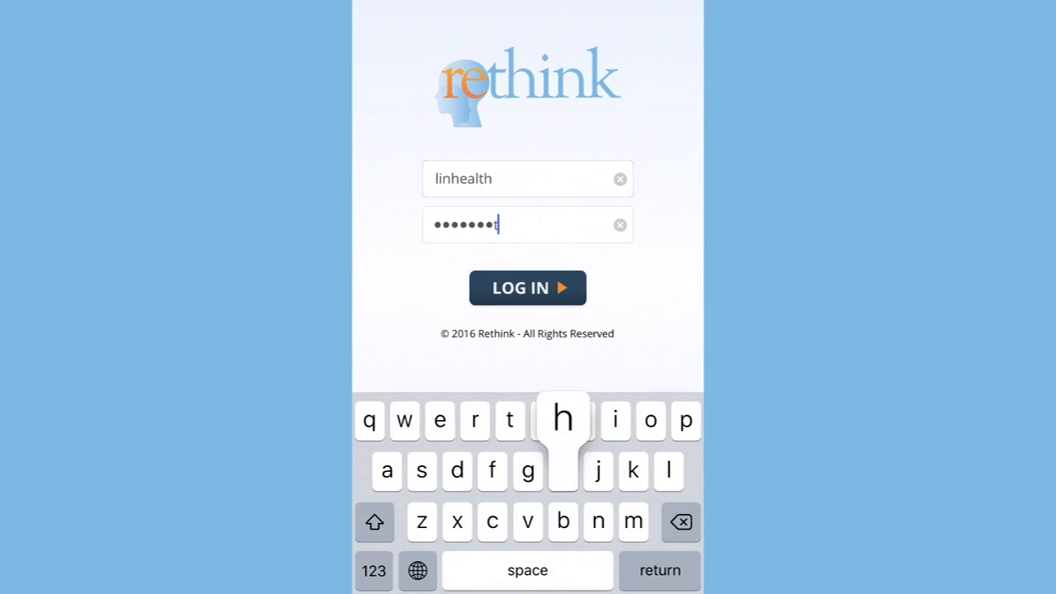
click(528, 287)
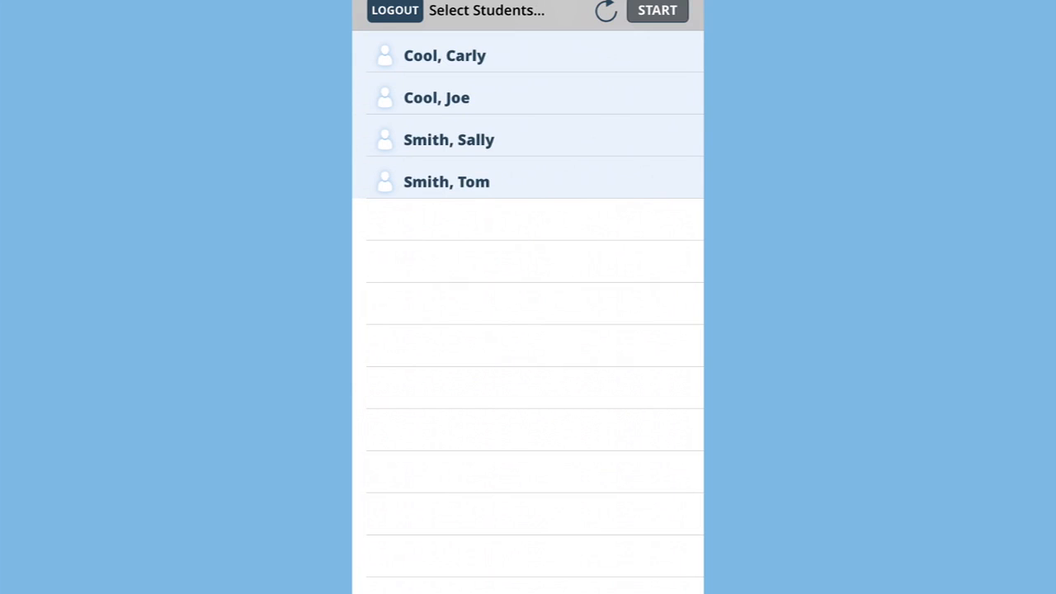
Check Sally Smith's four behaviors and skill lessons, then Tom Smith's skill lessons
click(449, 139)
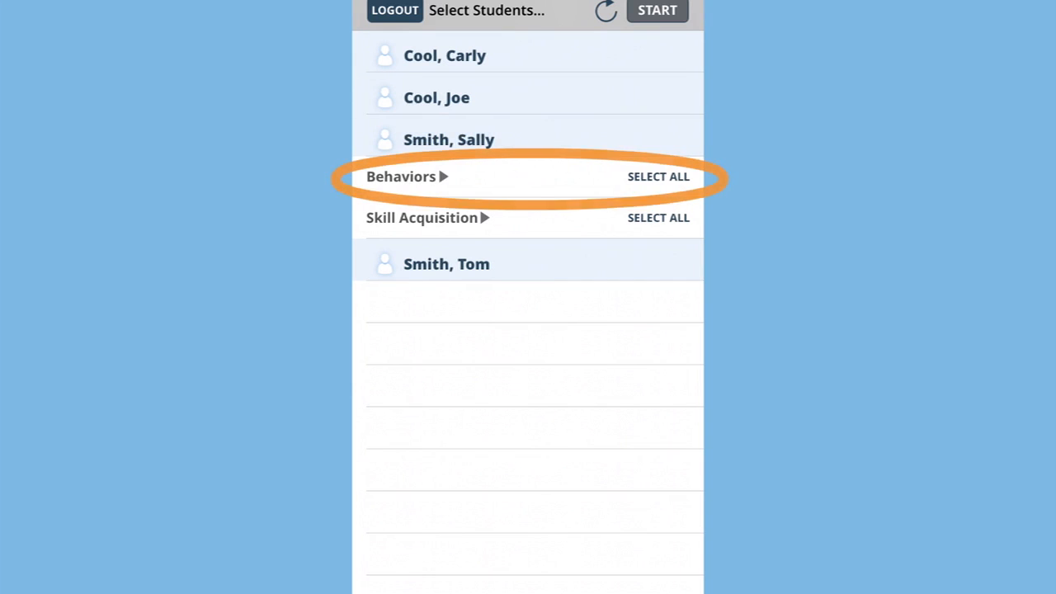
click(401, 177)
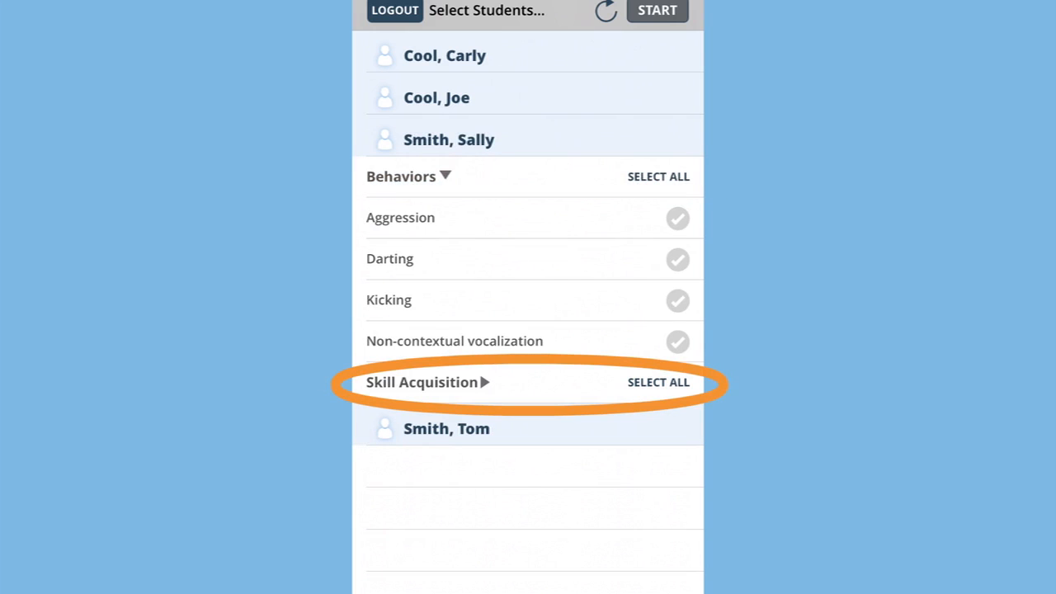
click(422, 382)
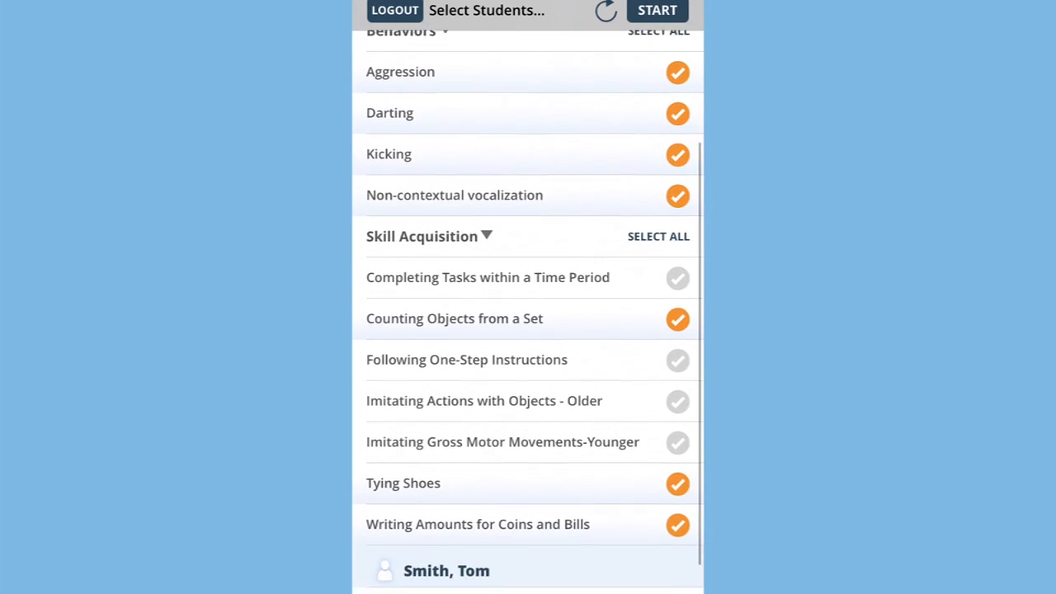
scroll(down, 3)
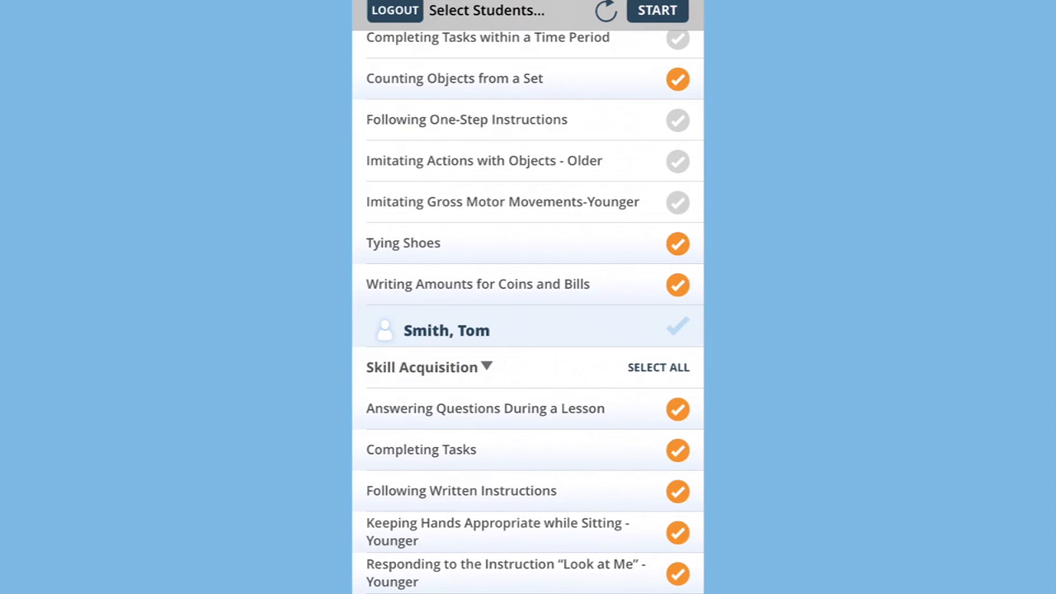
Begin the session listing Sally Smith's and Tom Smith's chosen skill targets
click(657, 10)
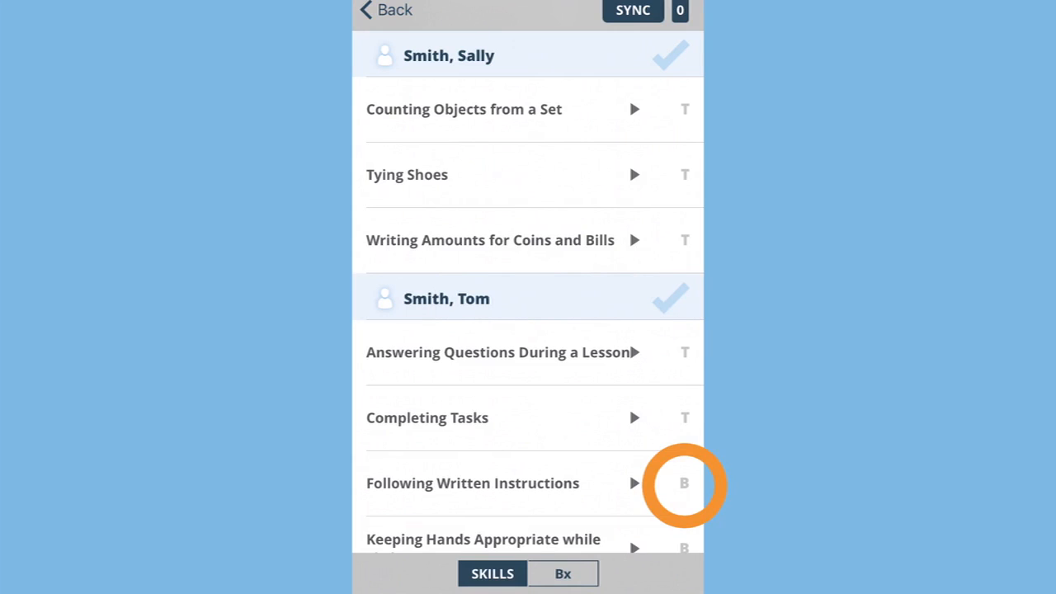
mouse_move(685, 175)
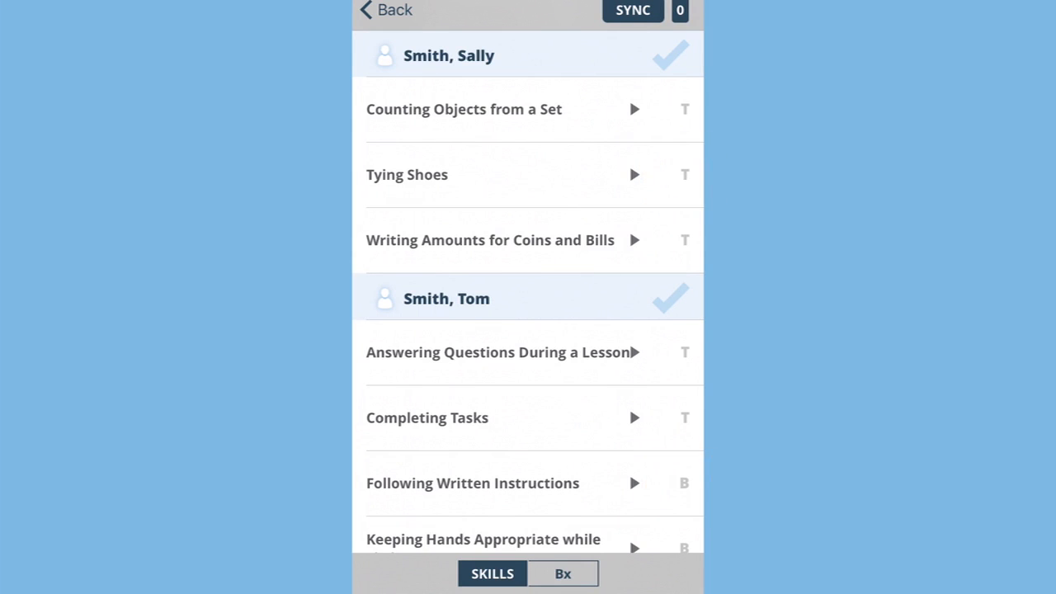
Expand Counting Objects from a Set, Tying Shoes and Writing Amounts for Coins and Bills
click(634, 109)
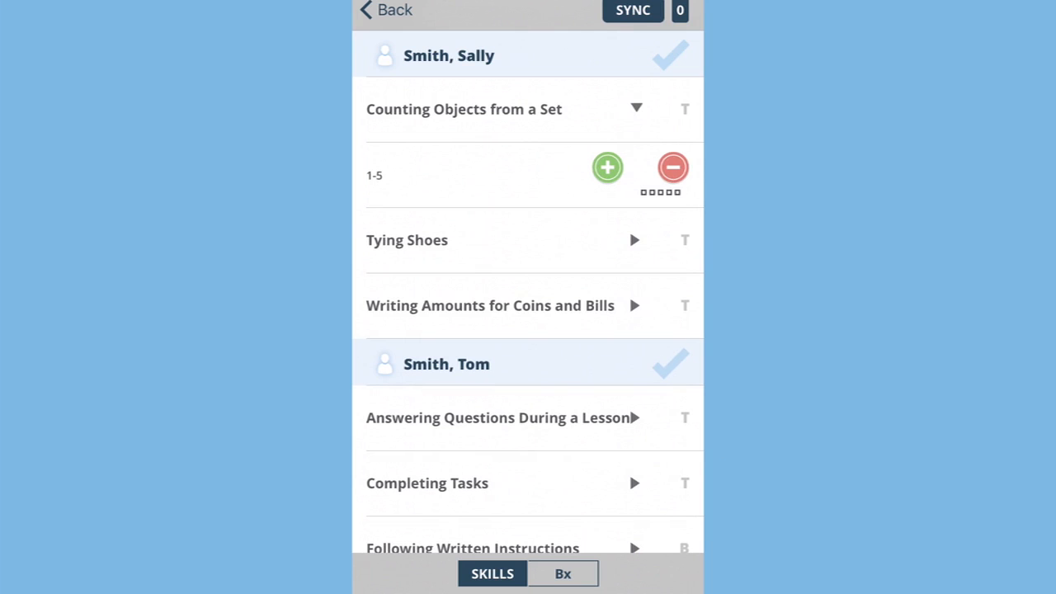
click(633, 241)
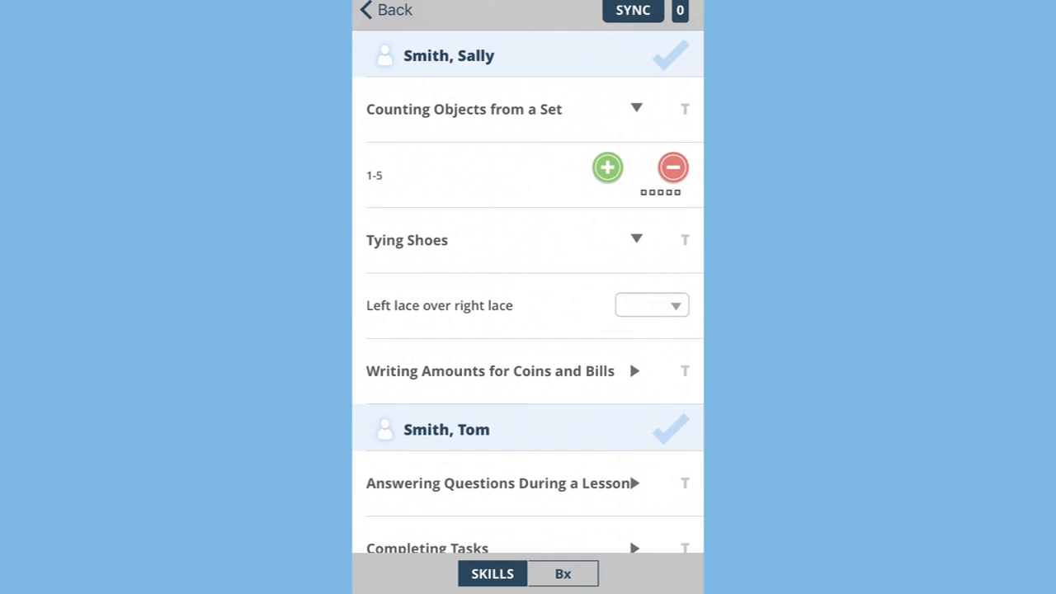
click(634, 369)
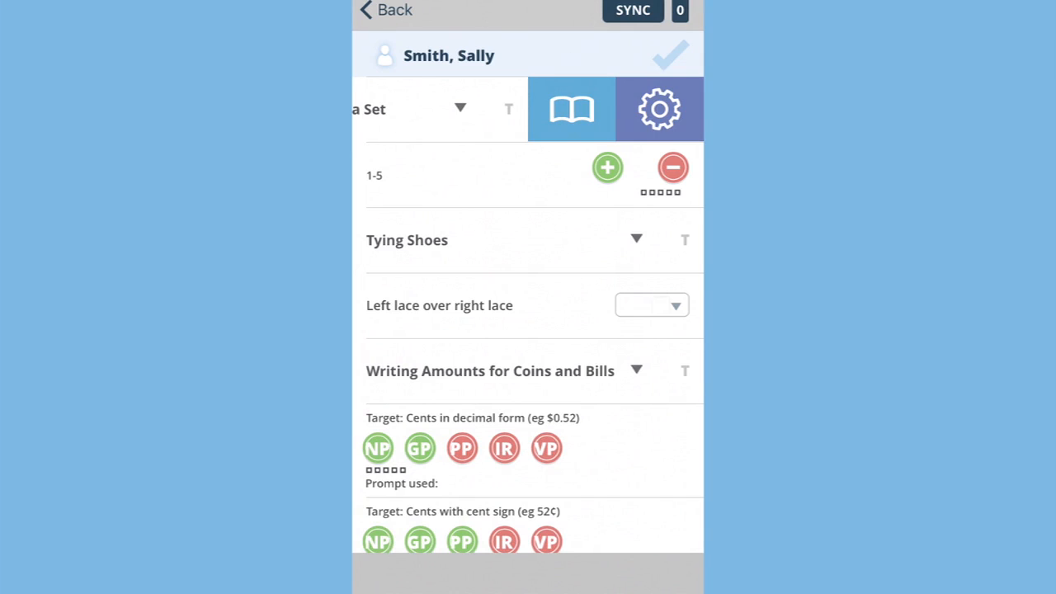
click(571, 109)
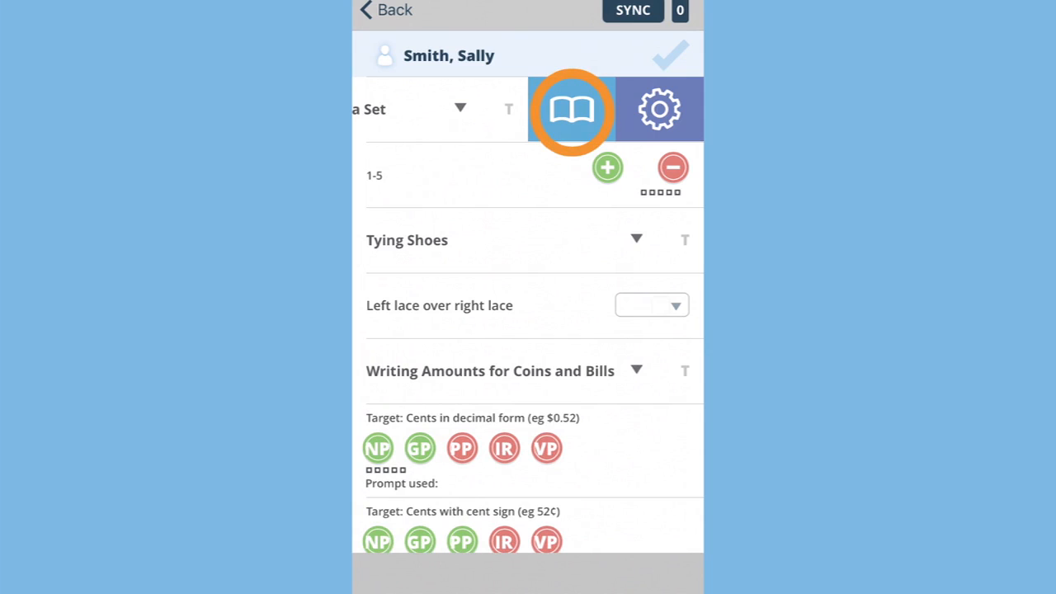
click(571, 108)
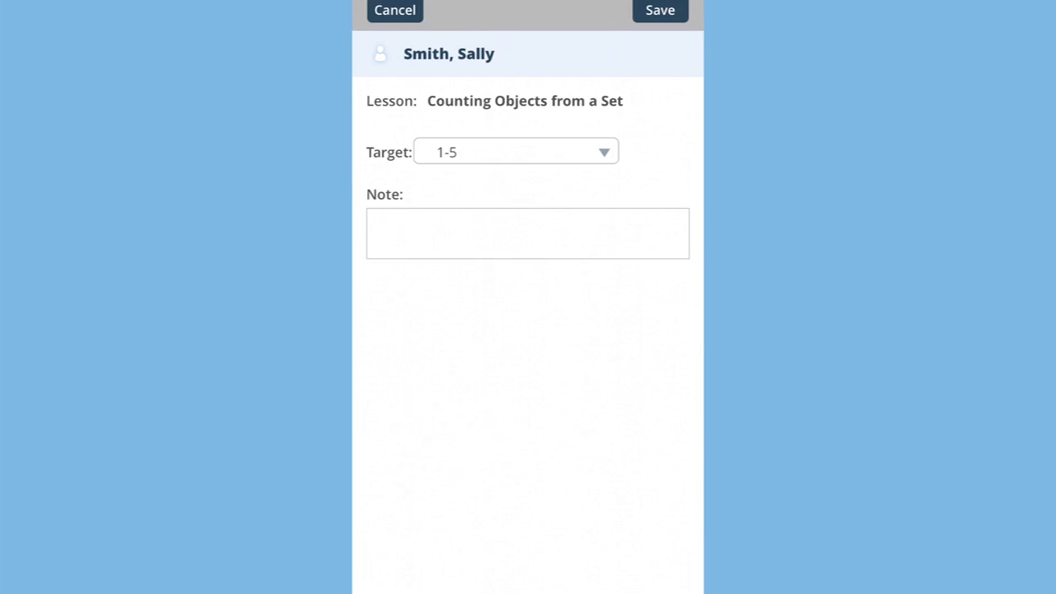
click(660, 10)
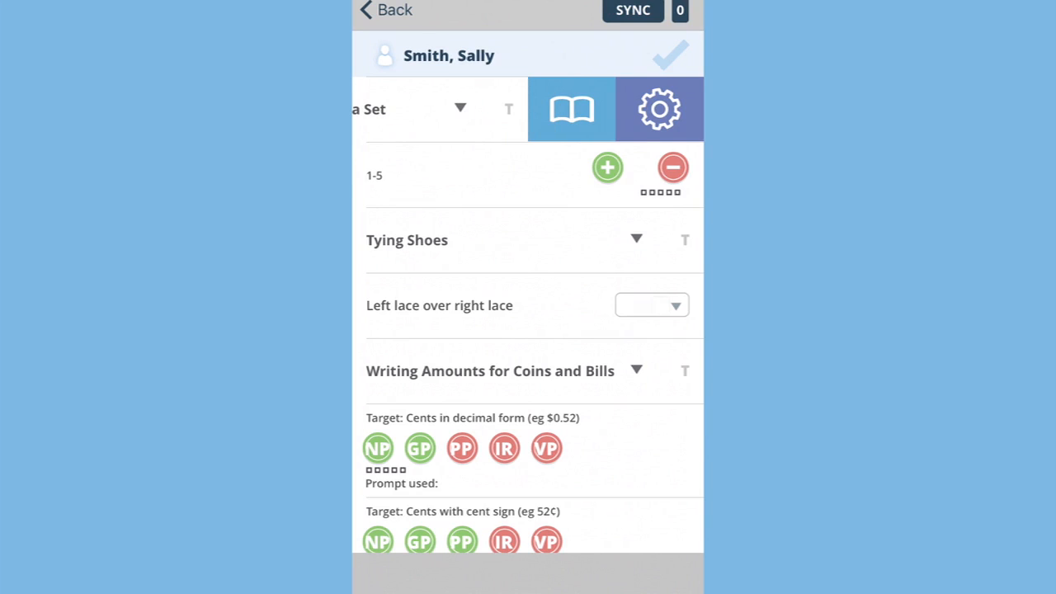
click(660, 109)
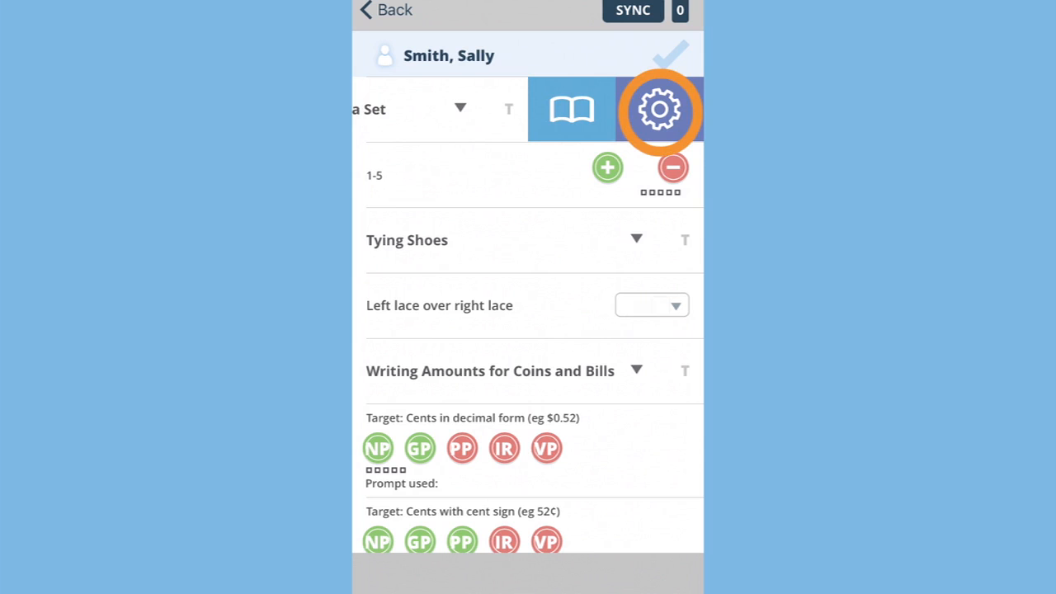
click(660, 109)
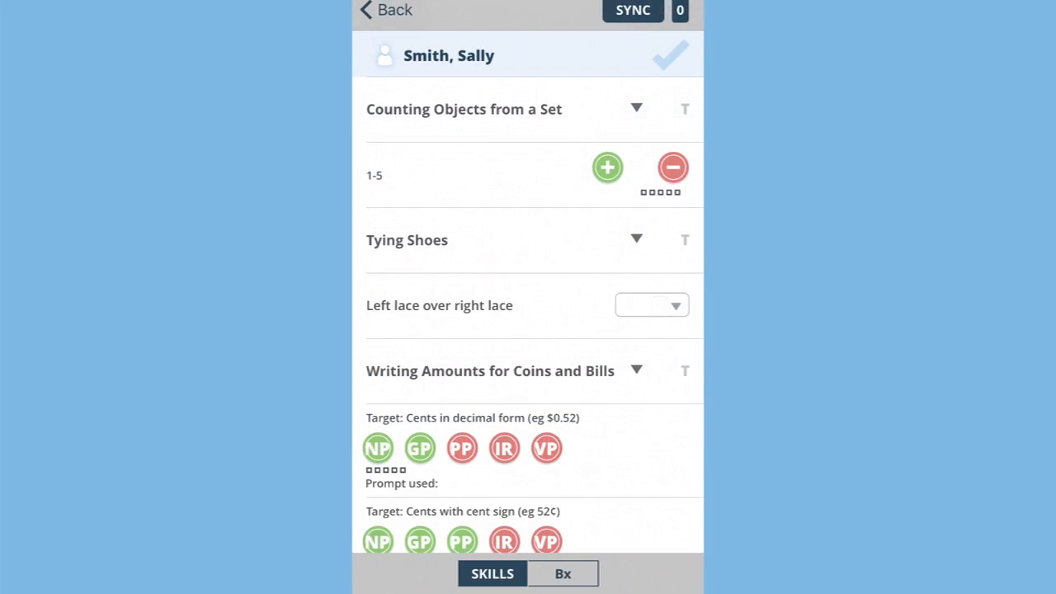
Switch to Sally Smith's Bx screen with the Crying timer and Hand Flapping interval
click(562, 574)
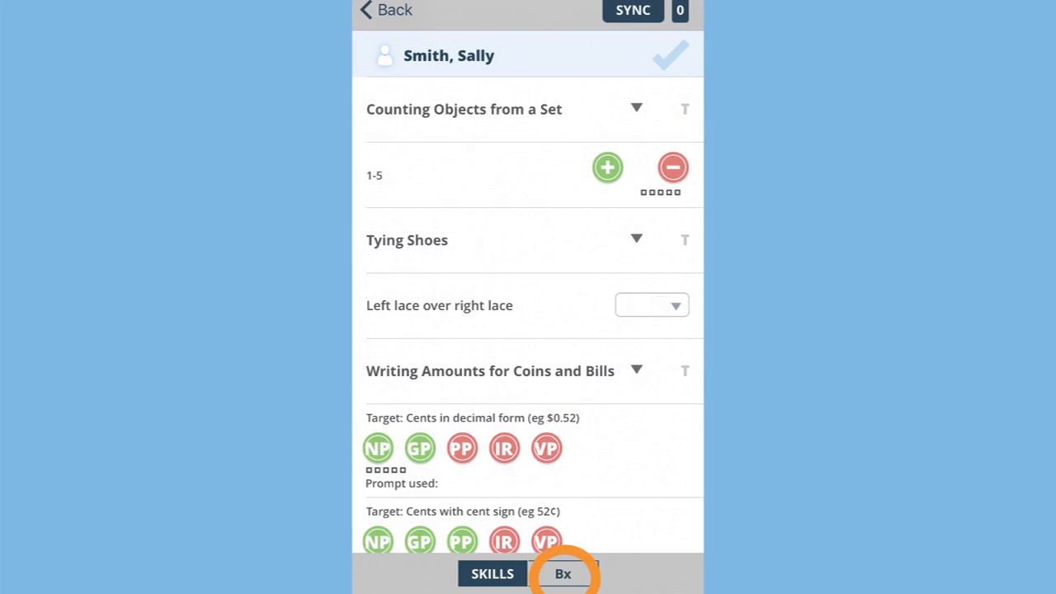
click(562, 574)
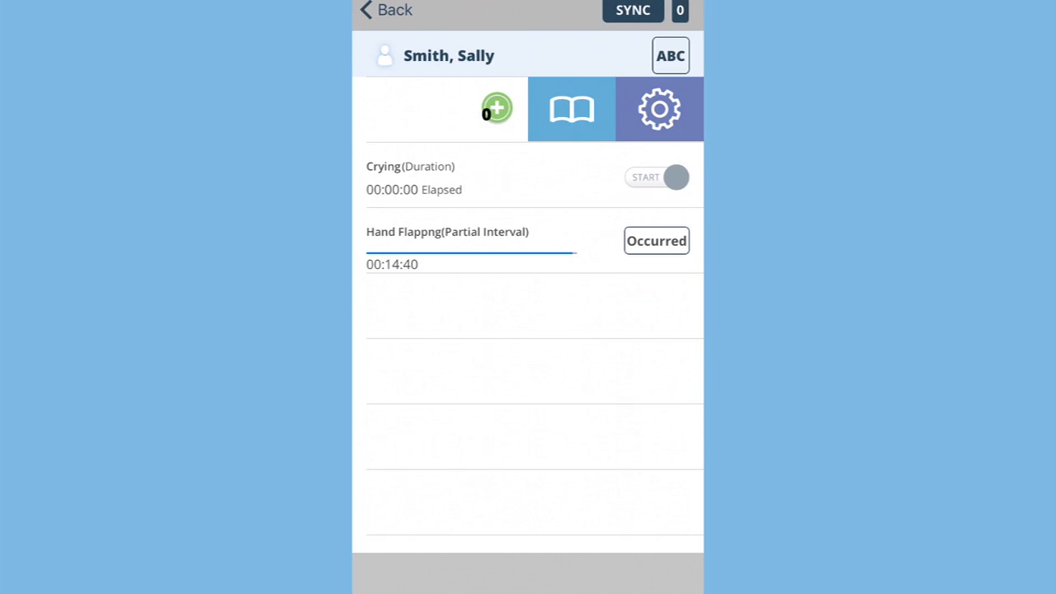
Reveal the Aggression behavior's definition and baseline data collection details via its gear icon
click(571, 109)
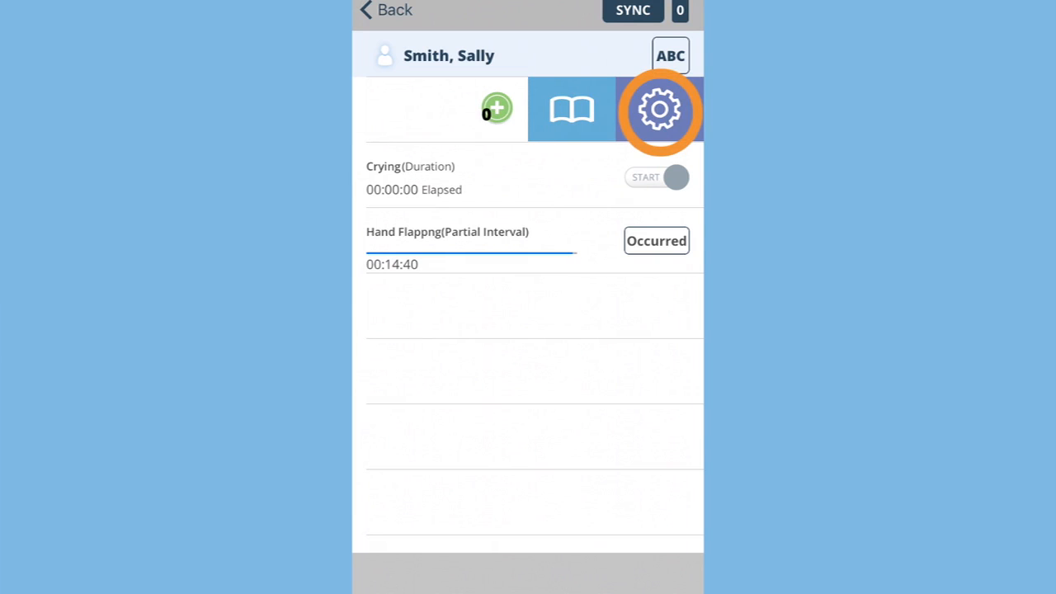
click(660, 109)
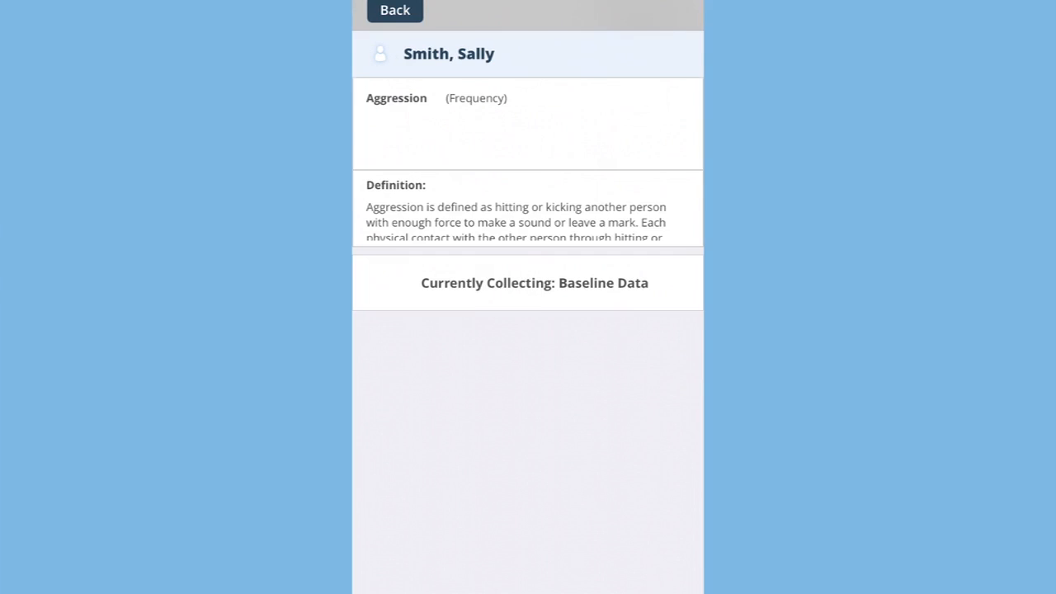